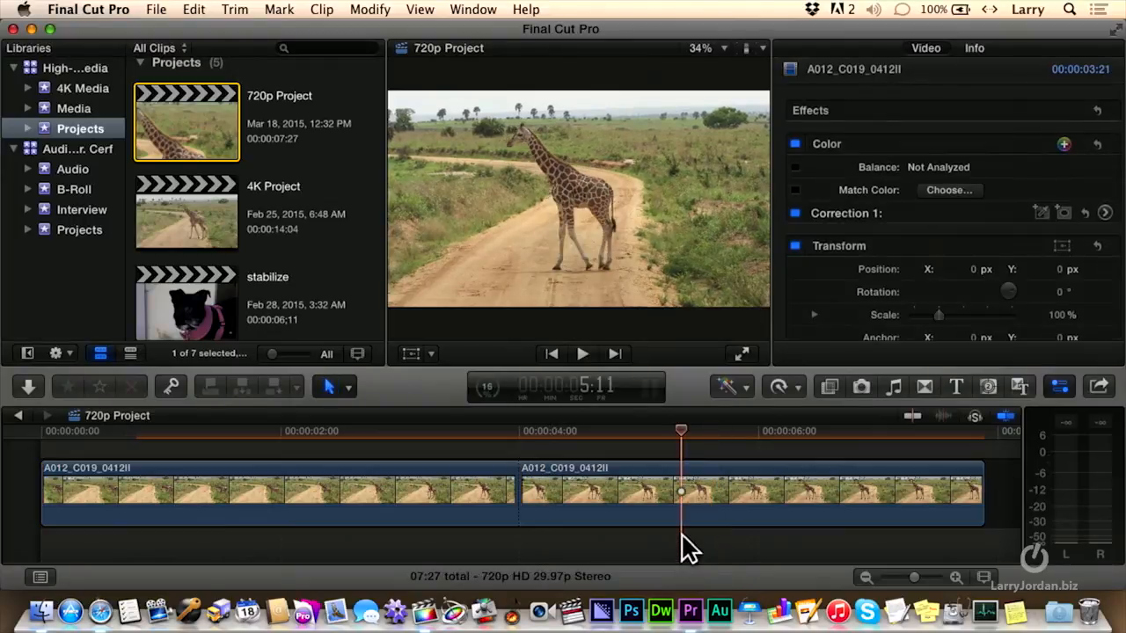
Open the second clip's Exposure correction and lower its midtones slightly.
click(748, 493)
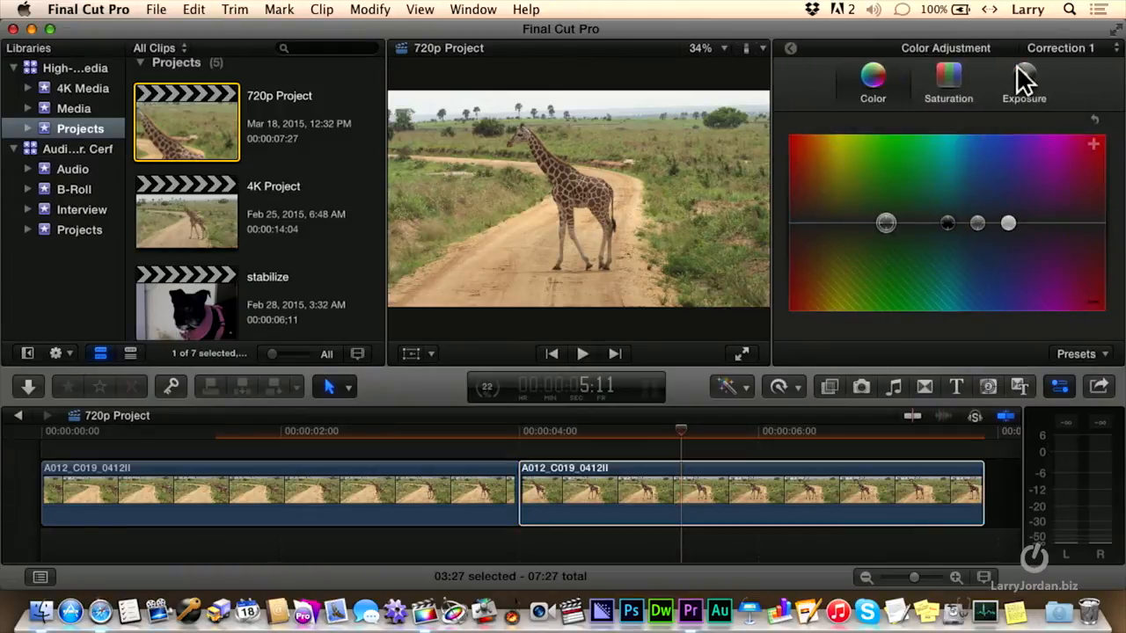
click(1024, 79)
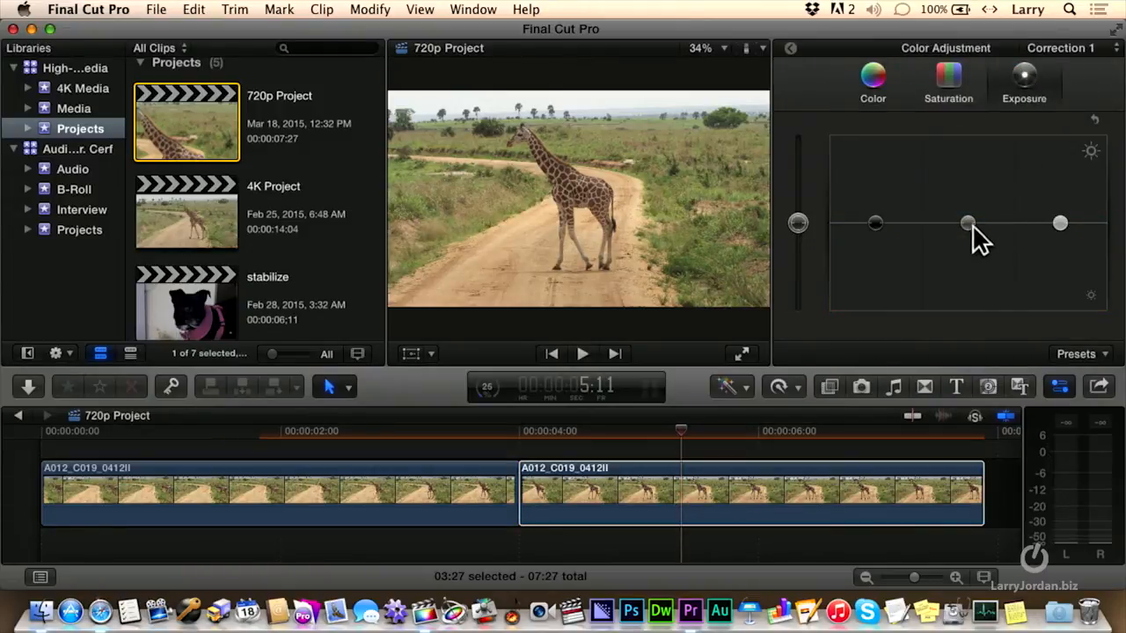
drag(968, 223, 967, 235)
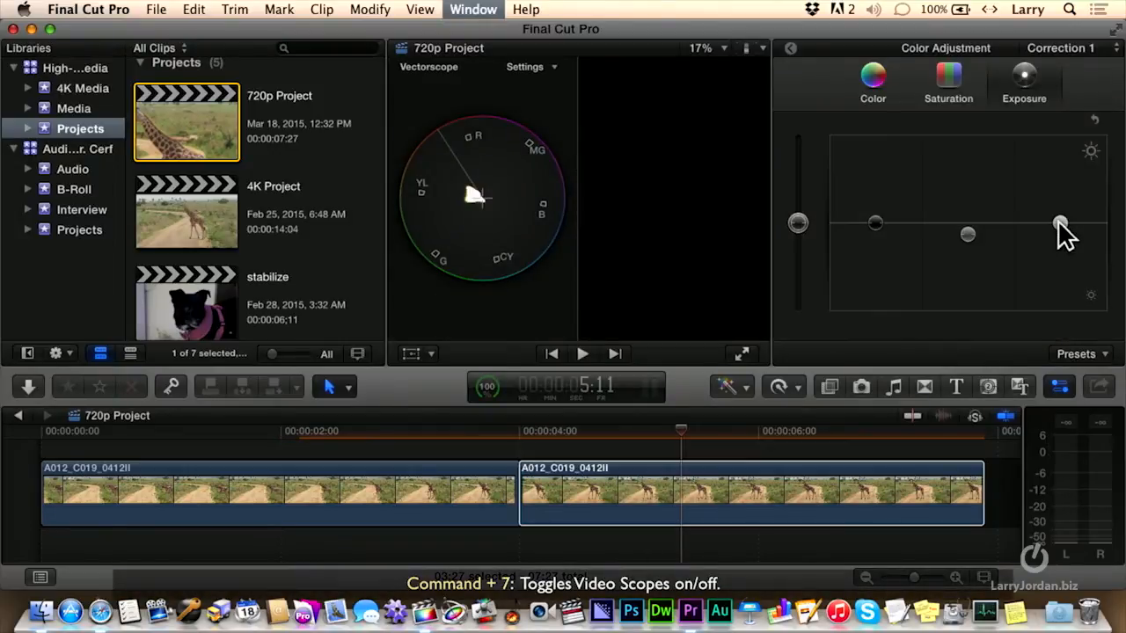
Show the Luma Waveform scope and raise the second clip's highlights.
click(275, 186)
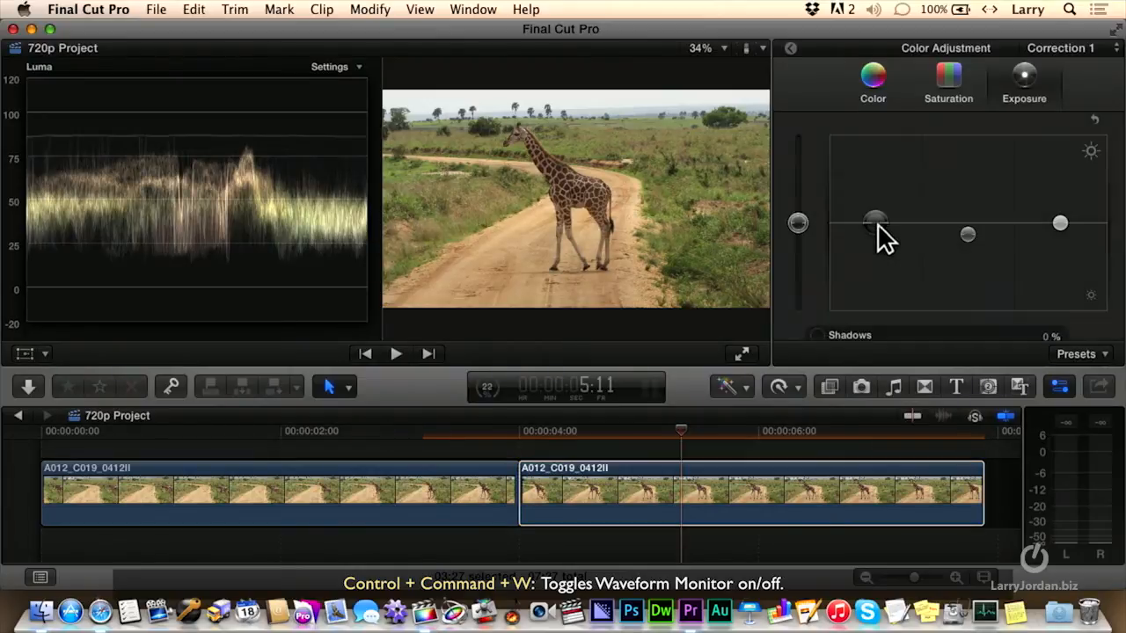
drag(876, 220, 876, 238)
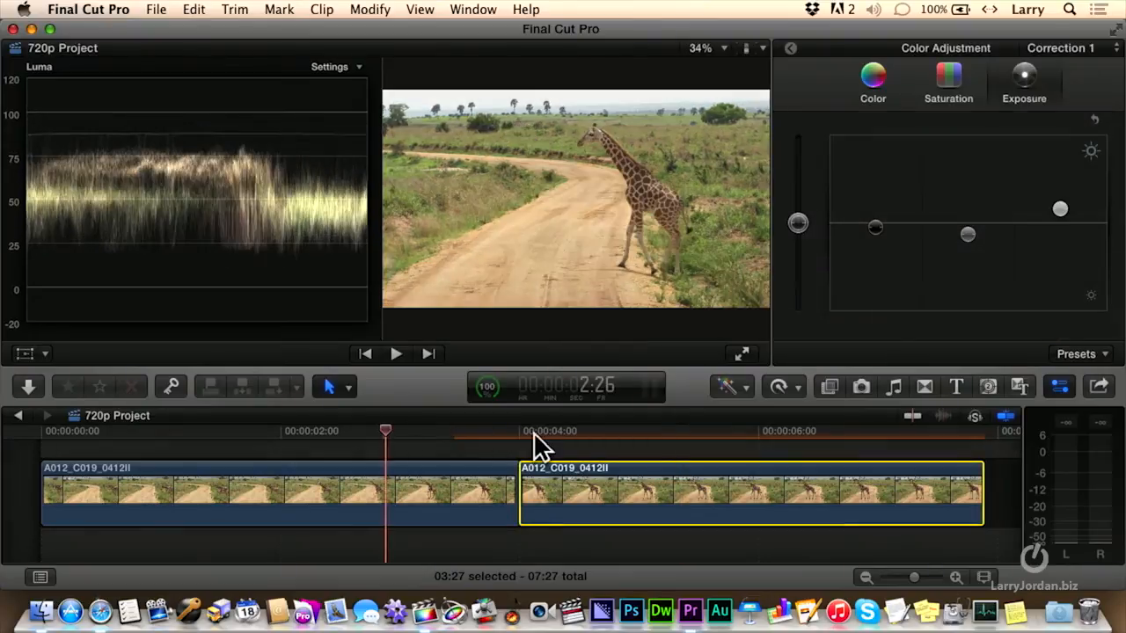
Select the edit point between the giraffe clips to add a cross dissolve.
click(534, 431)
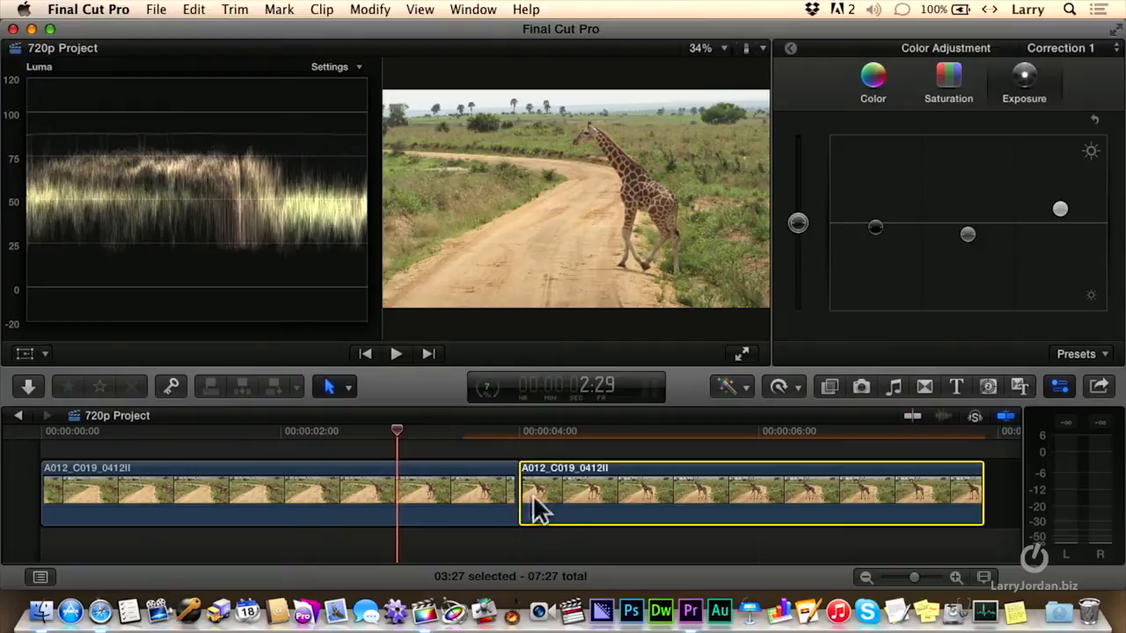
click(536, 510)
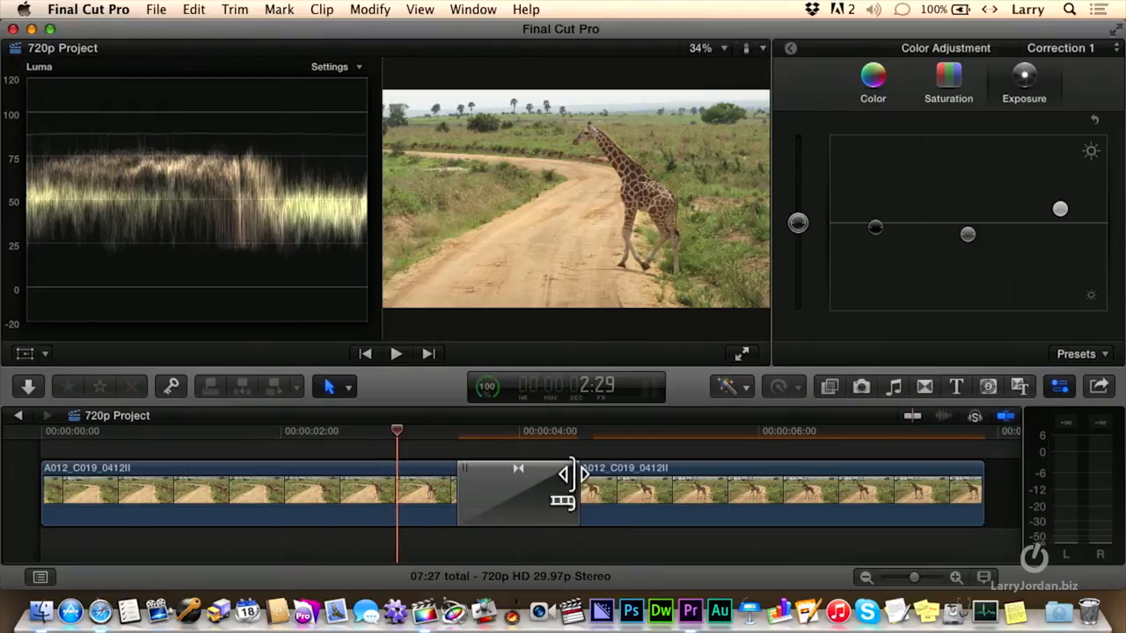
Lengthen the cross dissolve across both clips and rewind the playhead before it.
drag(571, 490, 700, 490)
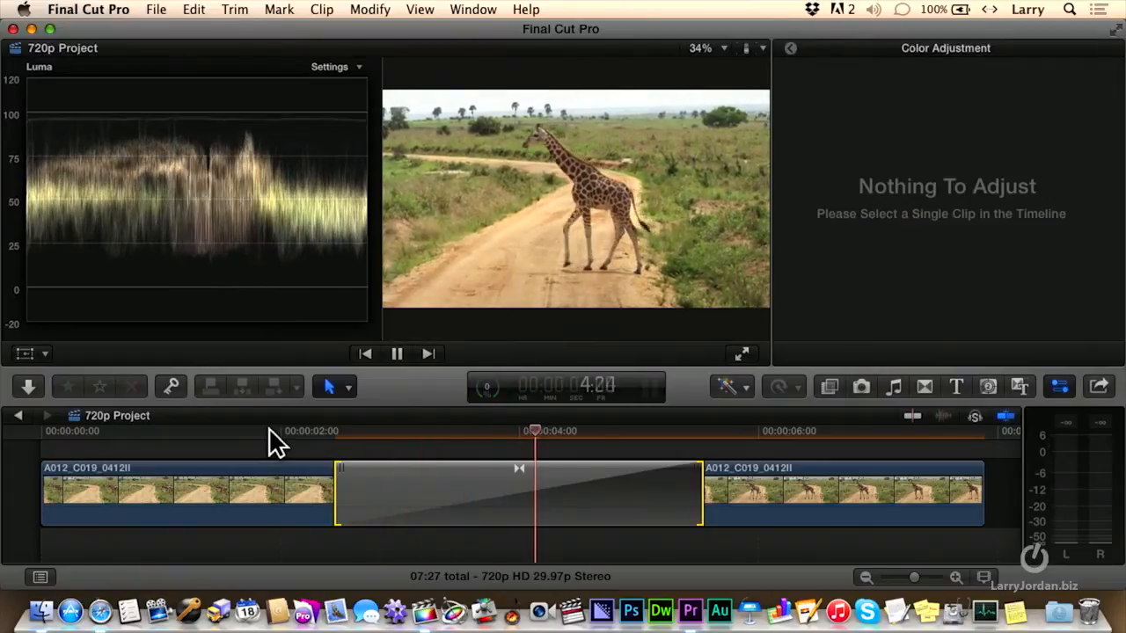
click(397, 353)
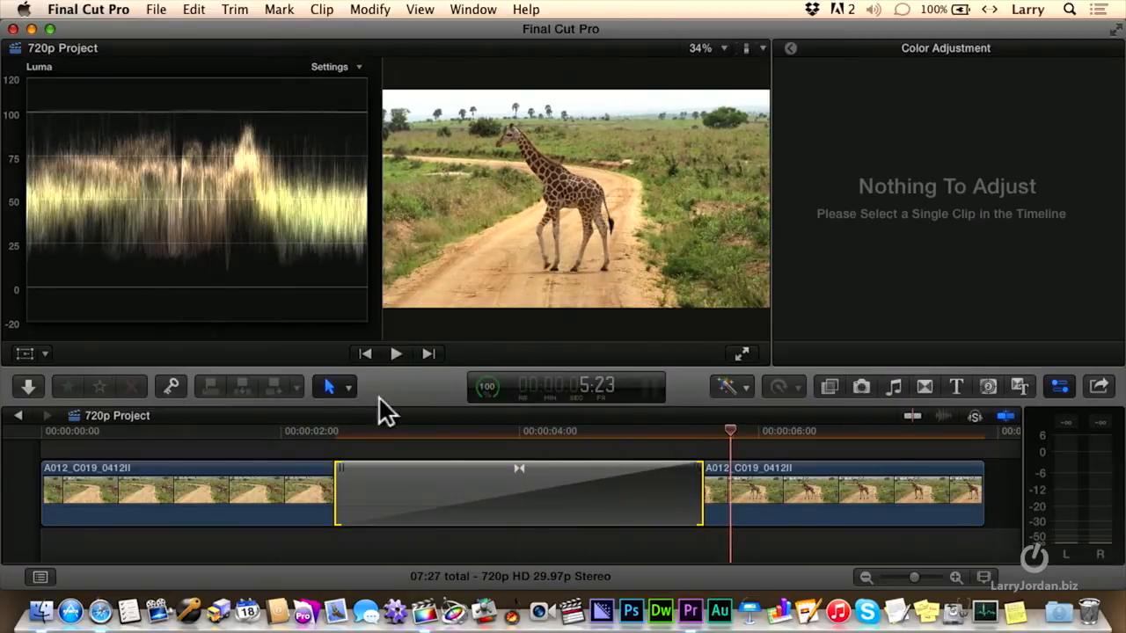
click(277, 431)
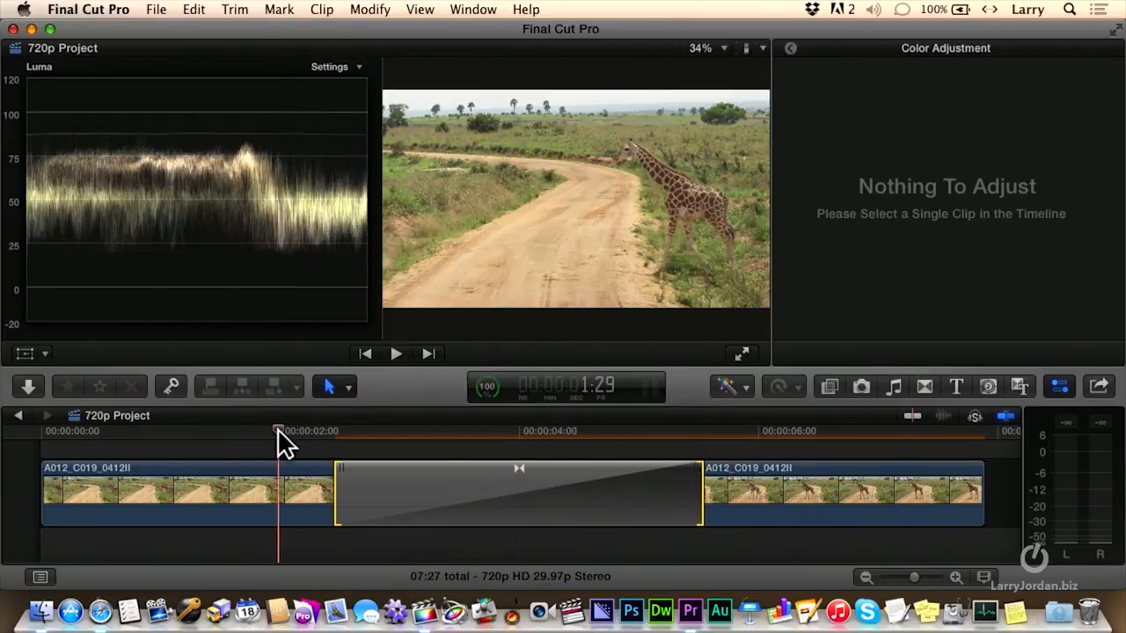
click(773, 431)
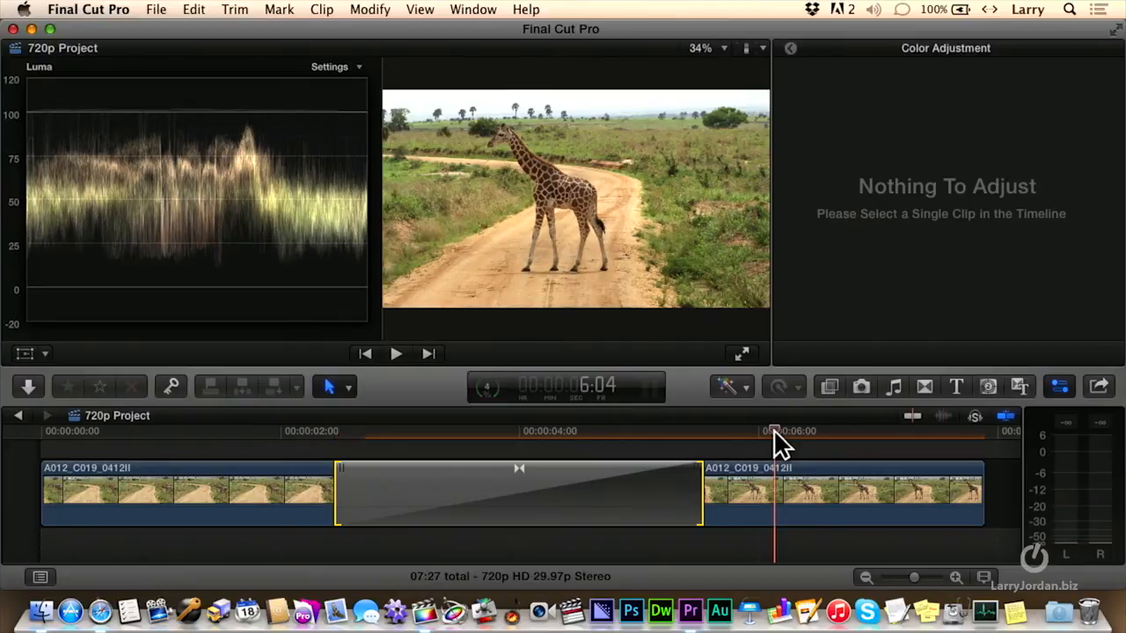
click(395, 353)
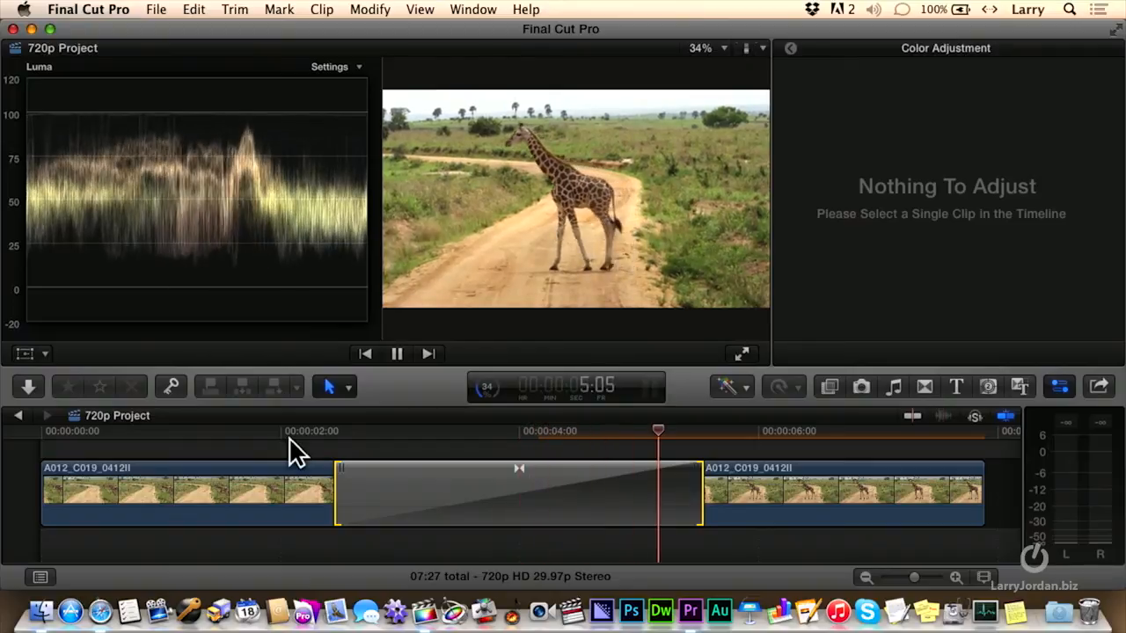
click(397, 354)
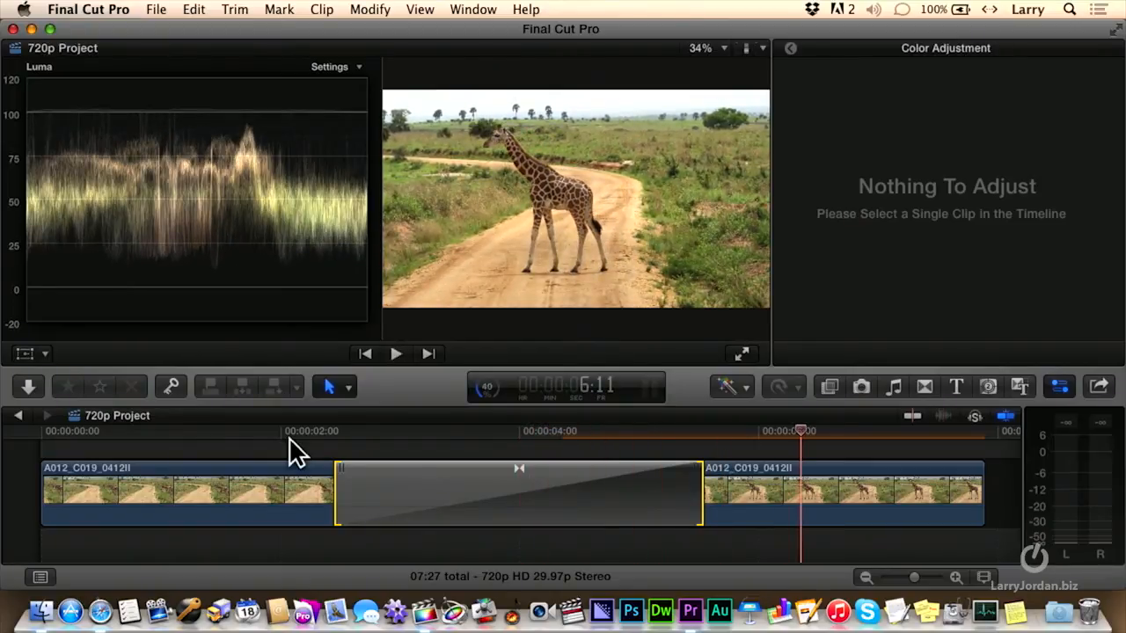
click(203, 431)
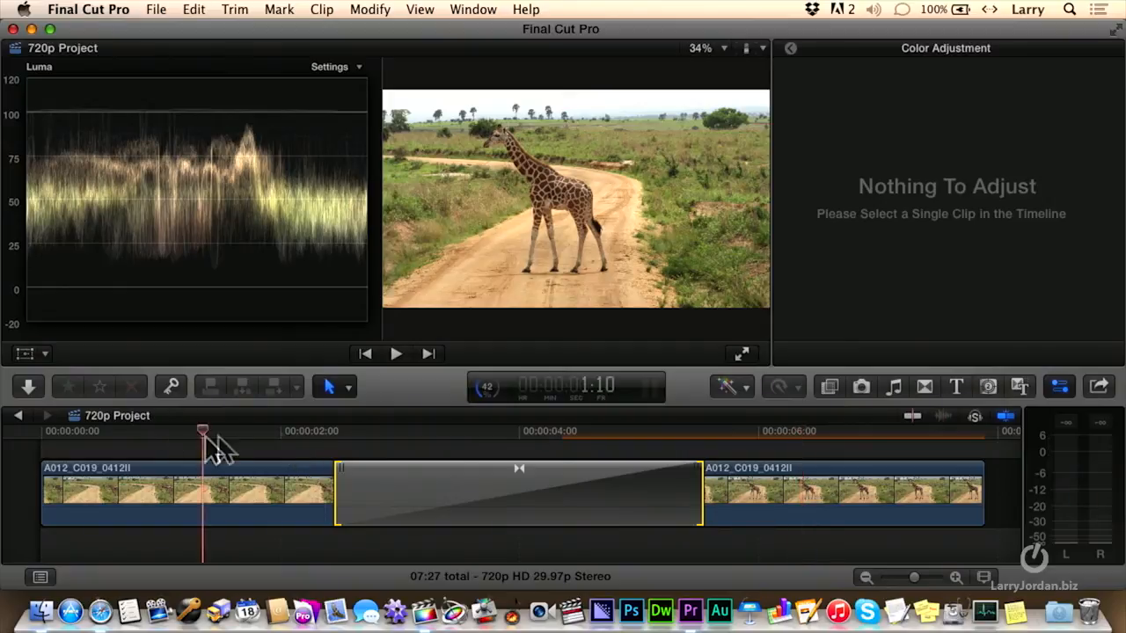